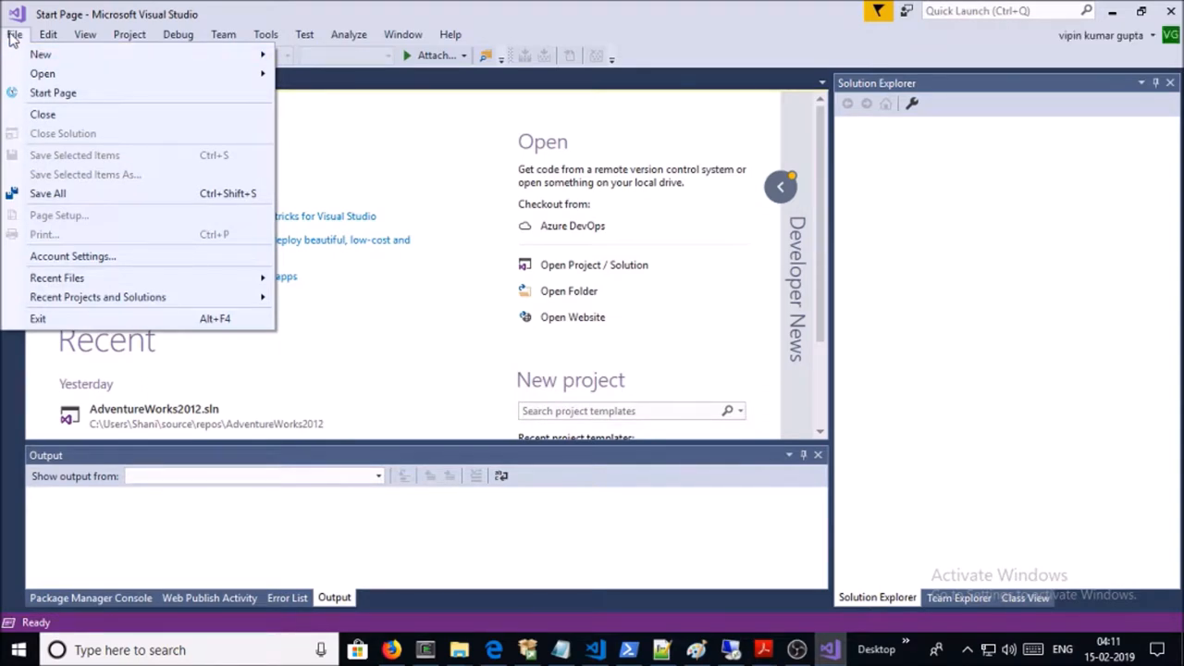
mouse_move(40, 54)
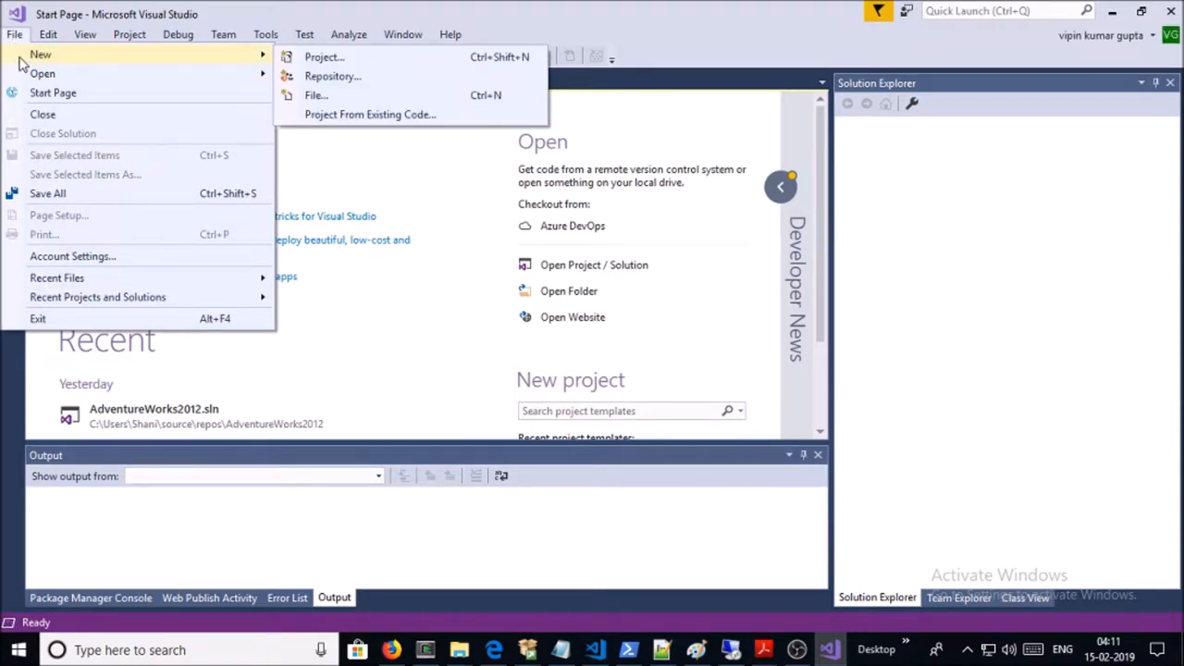
Begin a new project via File > New > Project from the start page
click(322, 55)
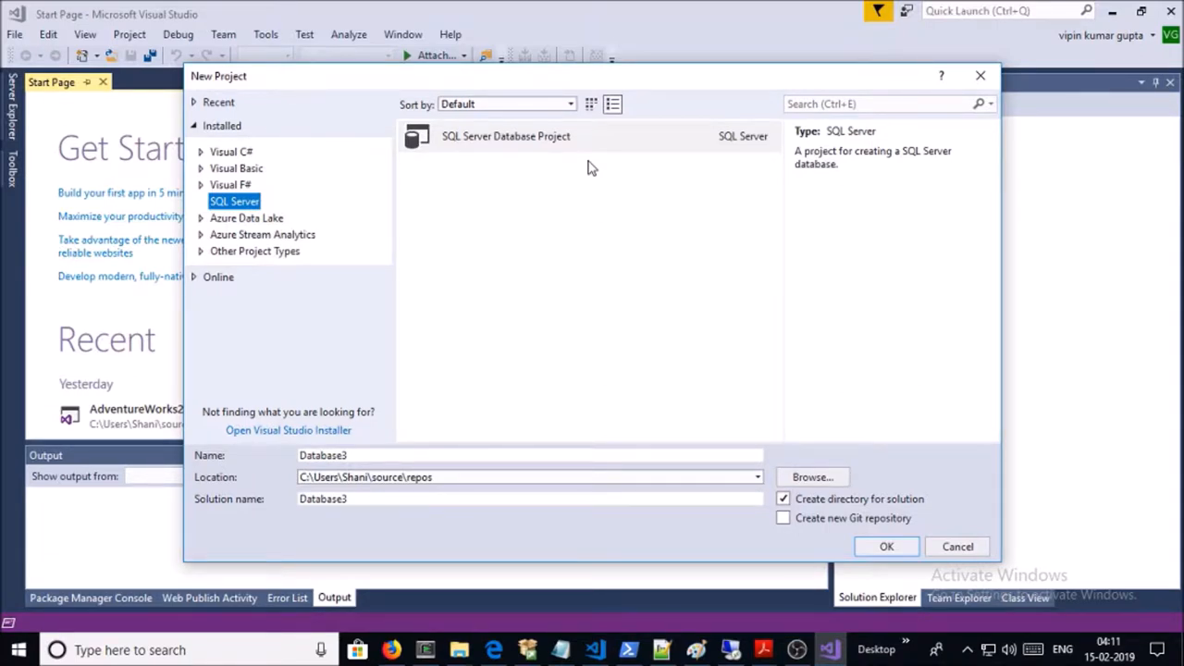
mouse_move(522, 157)
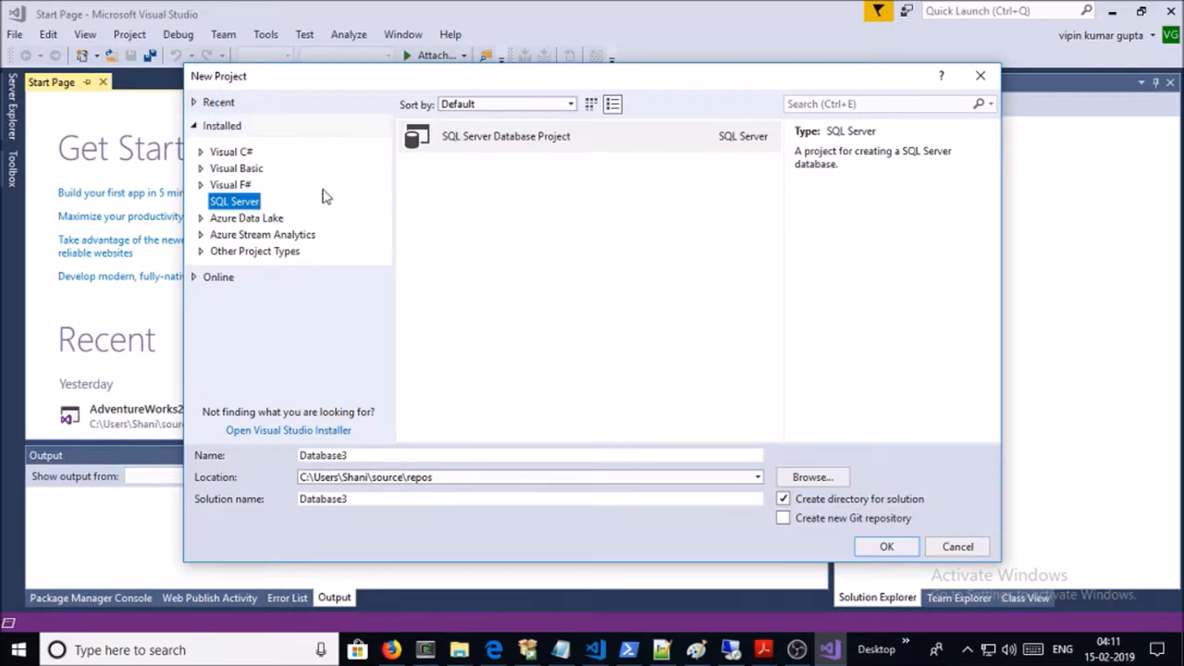
mouse_move(322, 218)
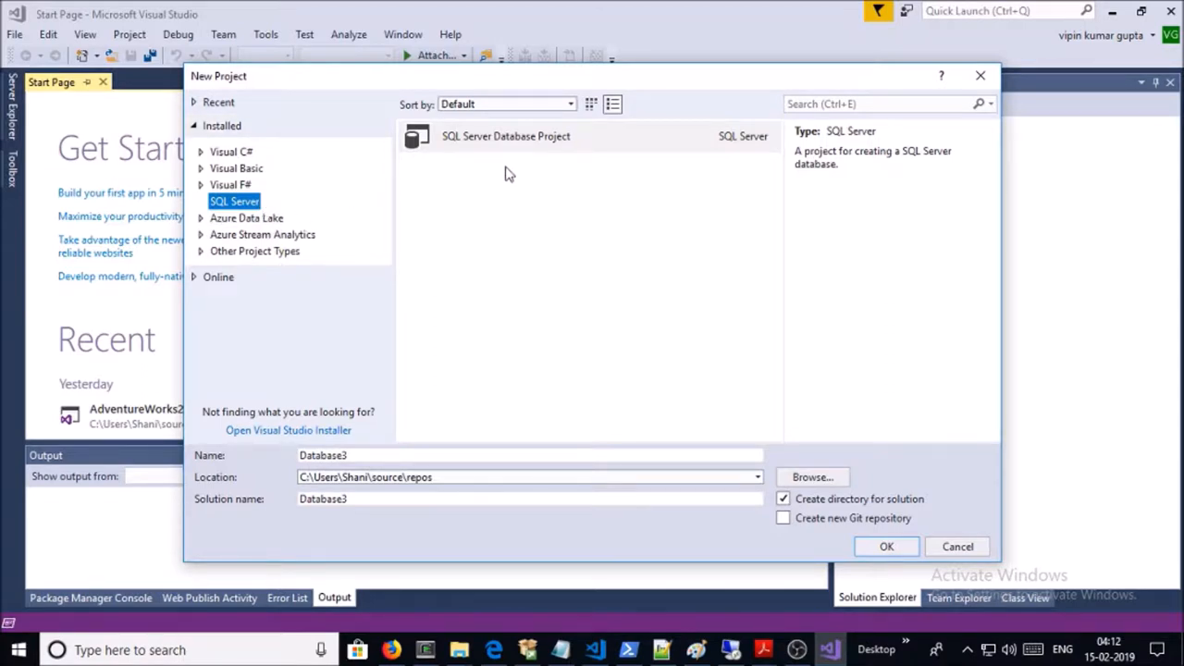
mouse_move(545, 145)
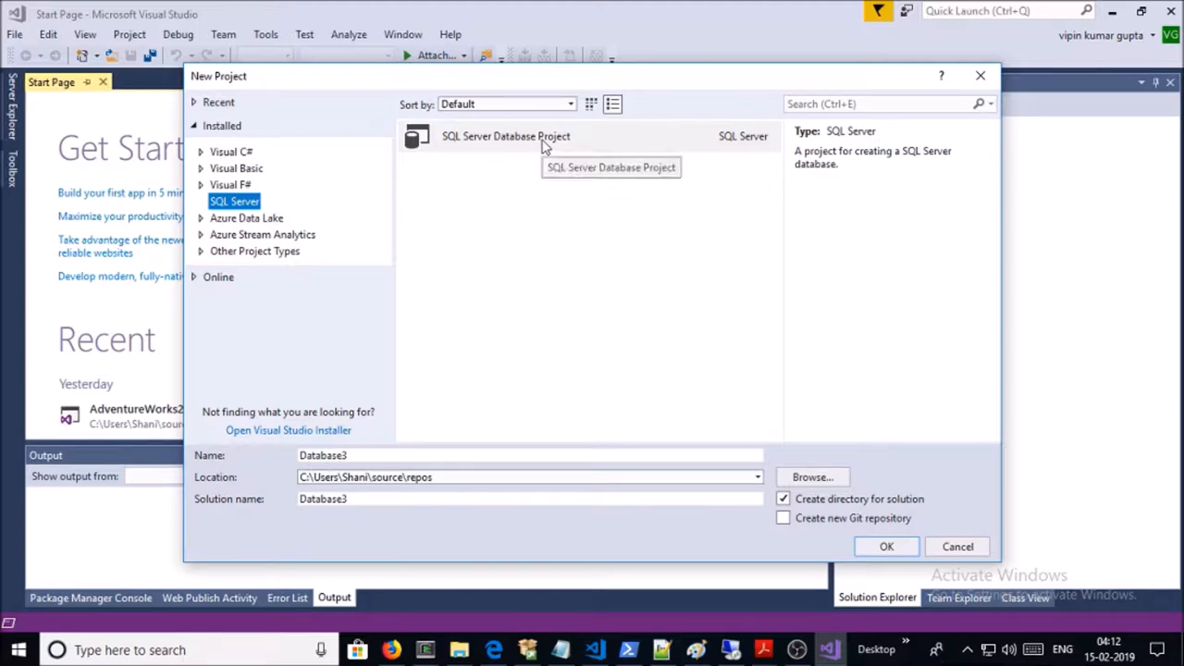
Create a SQL Server Database Project named AdventureWorks2012 in the default repos location
click(508, 137)
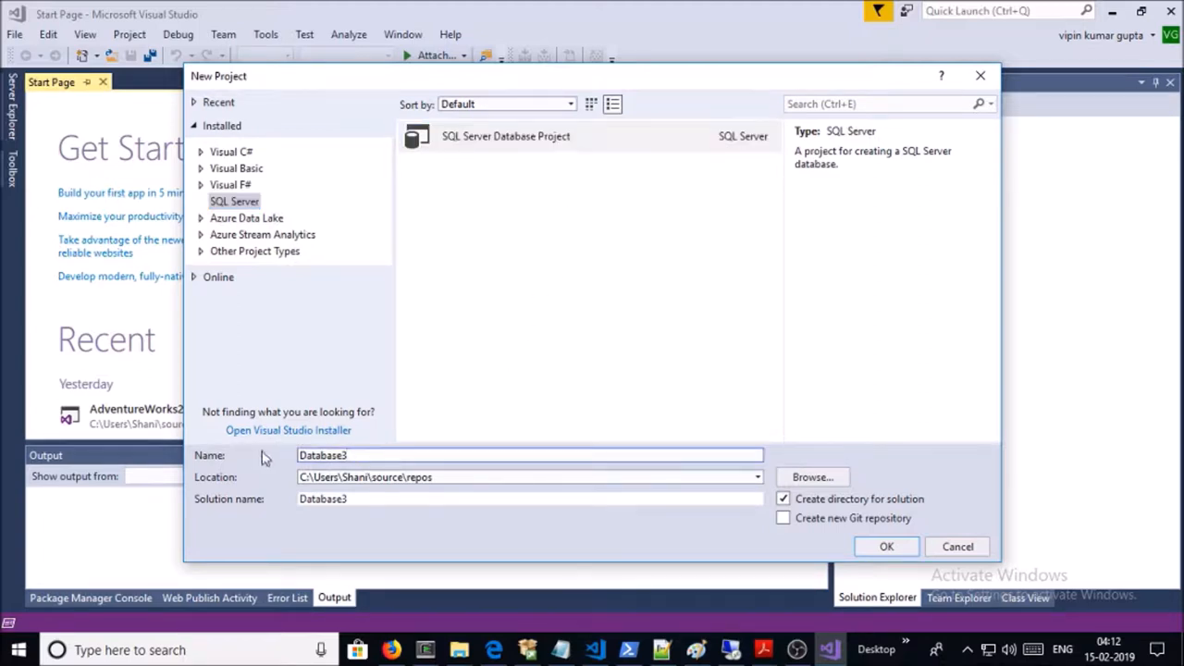
text(AdventureWorks2012)
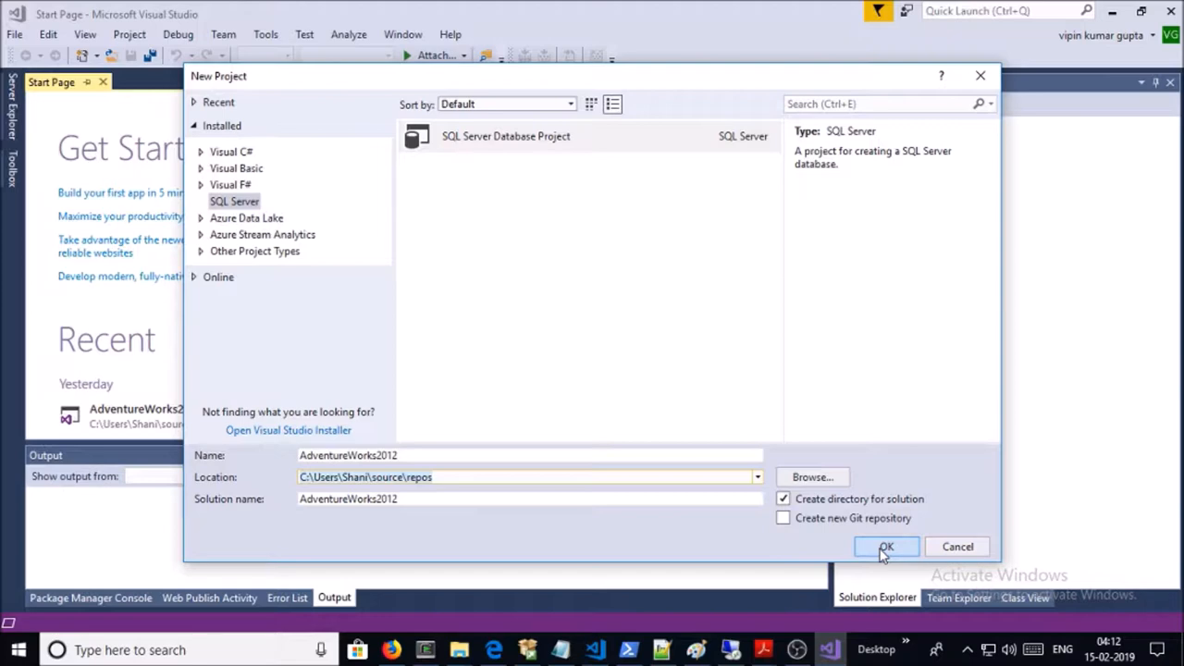
click(885, 546)
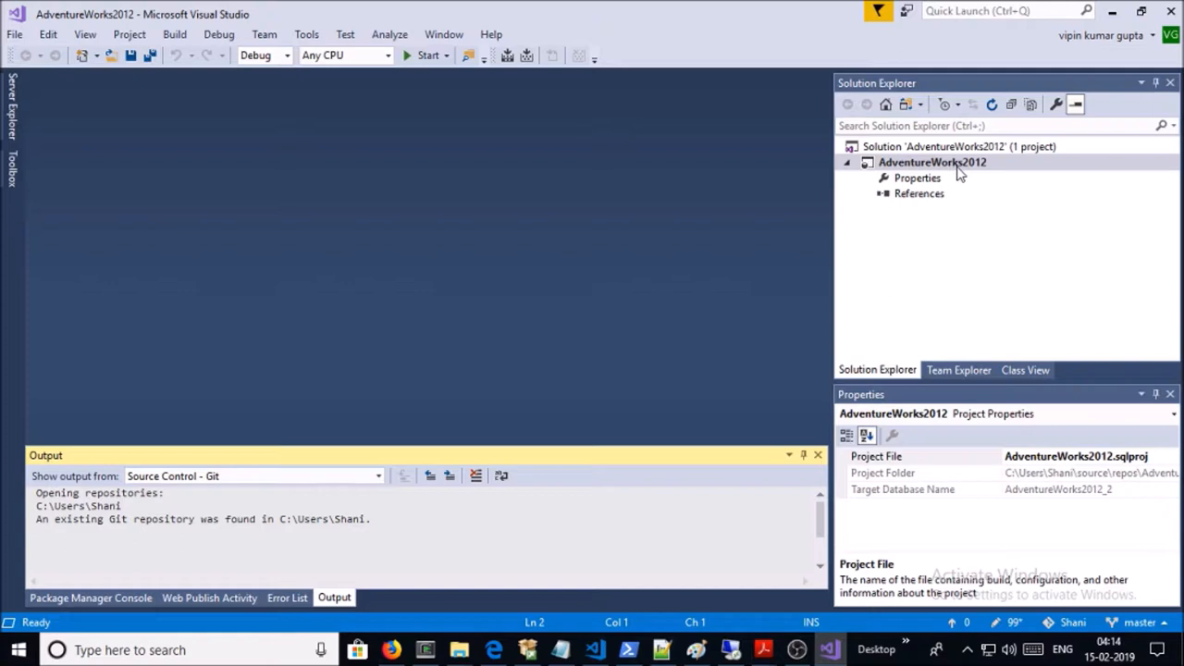
Select the loaded AdventureWorks2012 project node in Solution Explorer
click(933, 162)
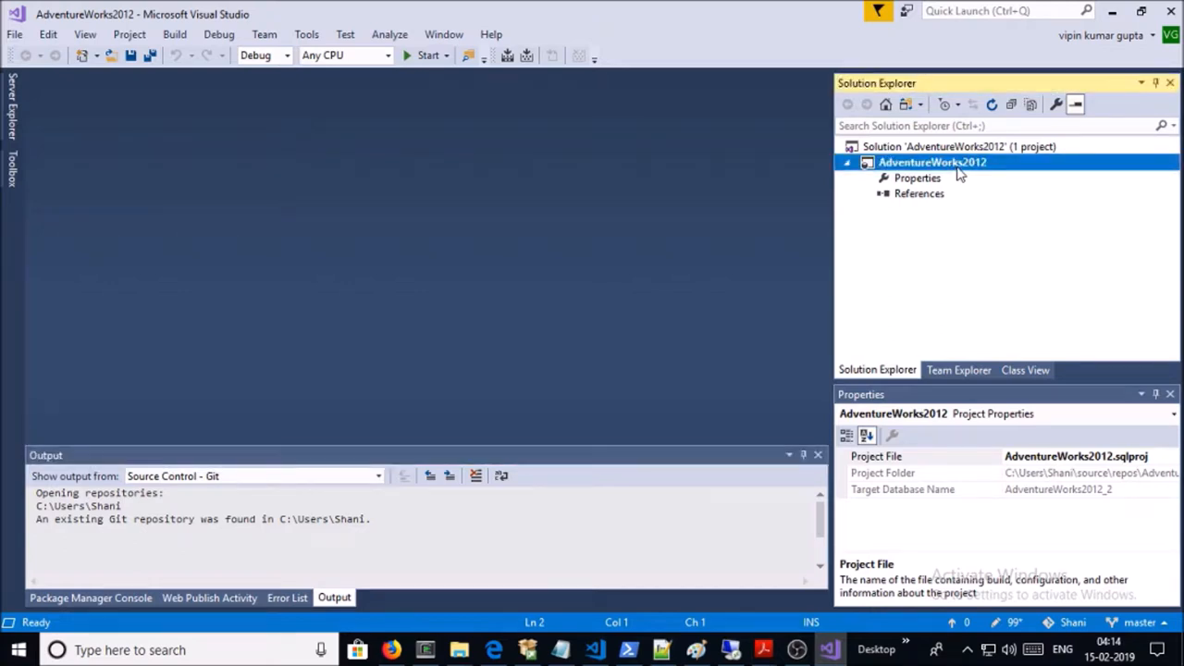
Choose AdventureWorks2012.dacpac from D:\project\sql as the data-tier application import source
right_click(933, 163)
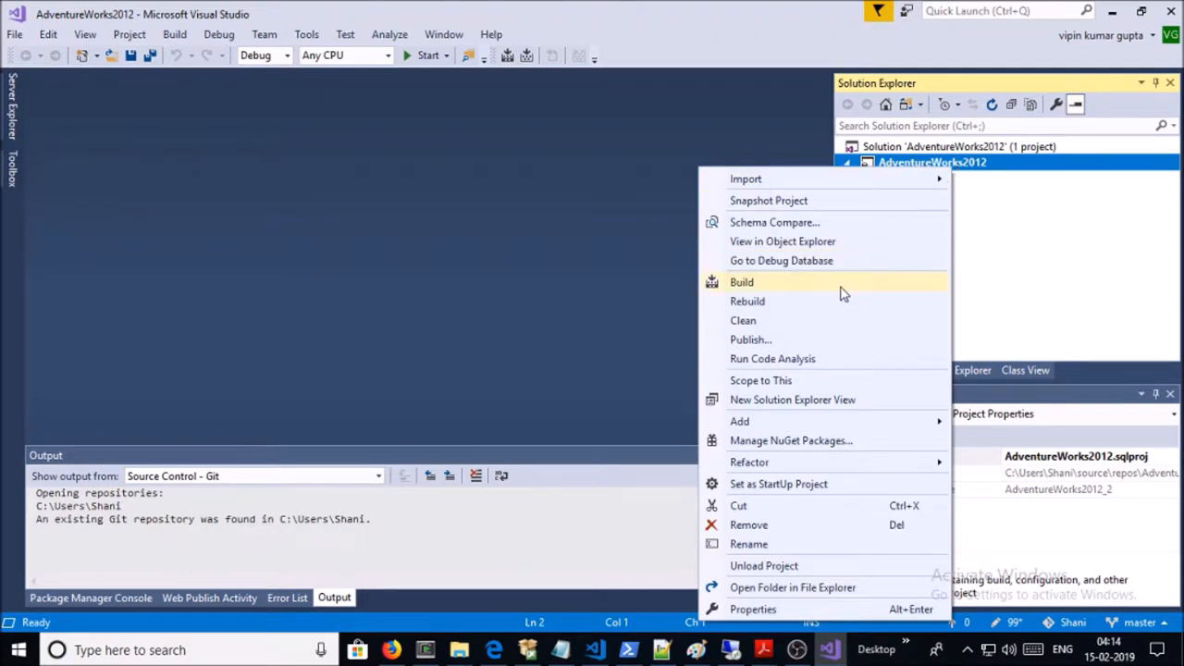
mouse_move(837, 263)
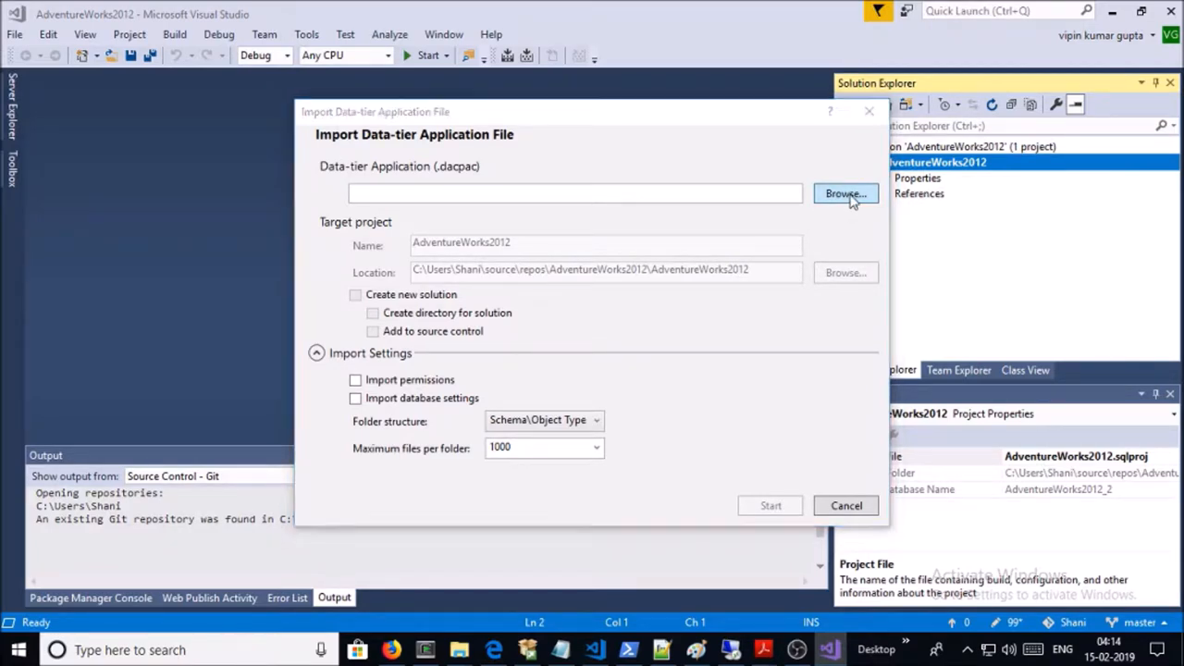
click(844, 194)
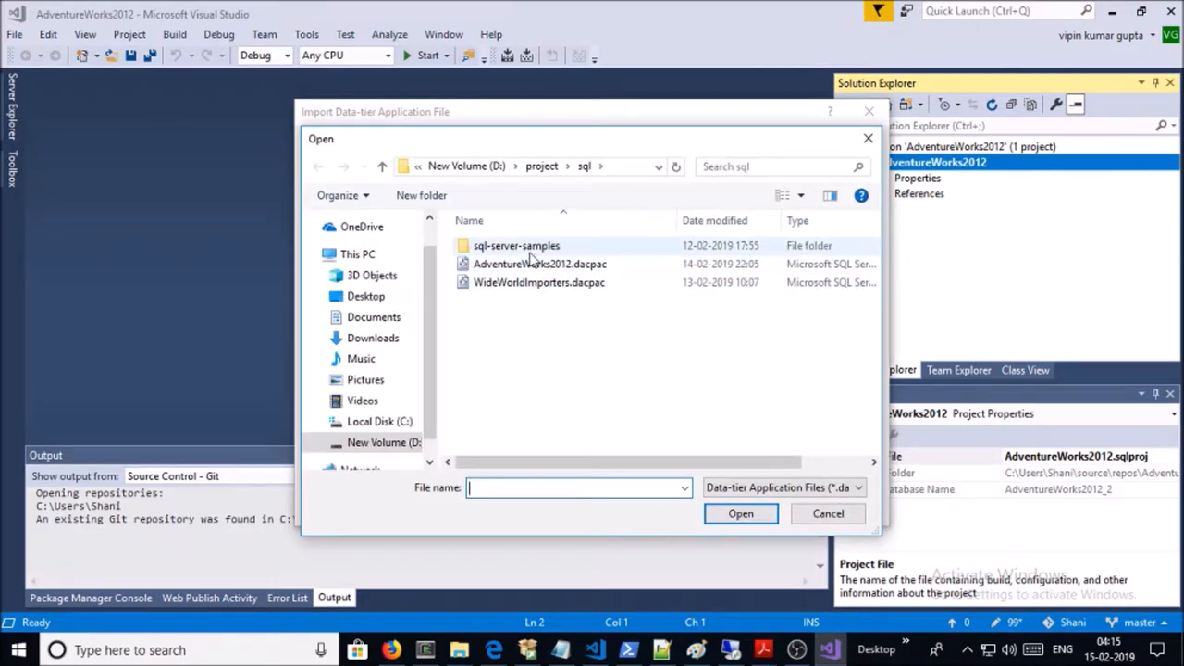
click(540, 263)
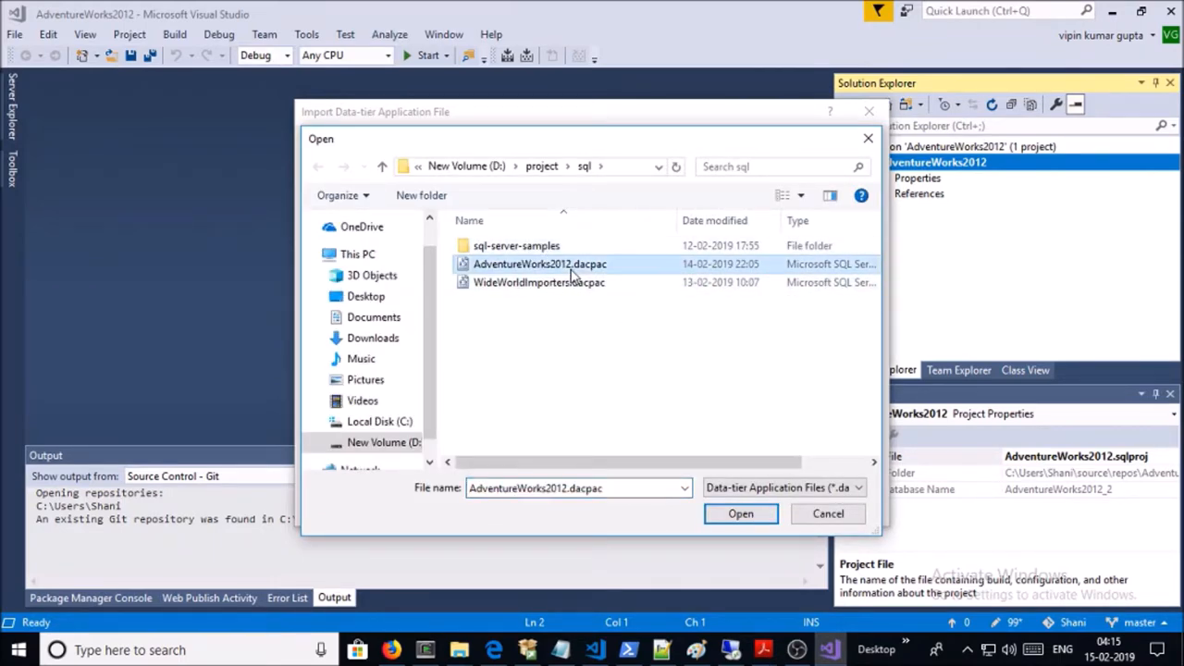
click(740, 515)
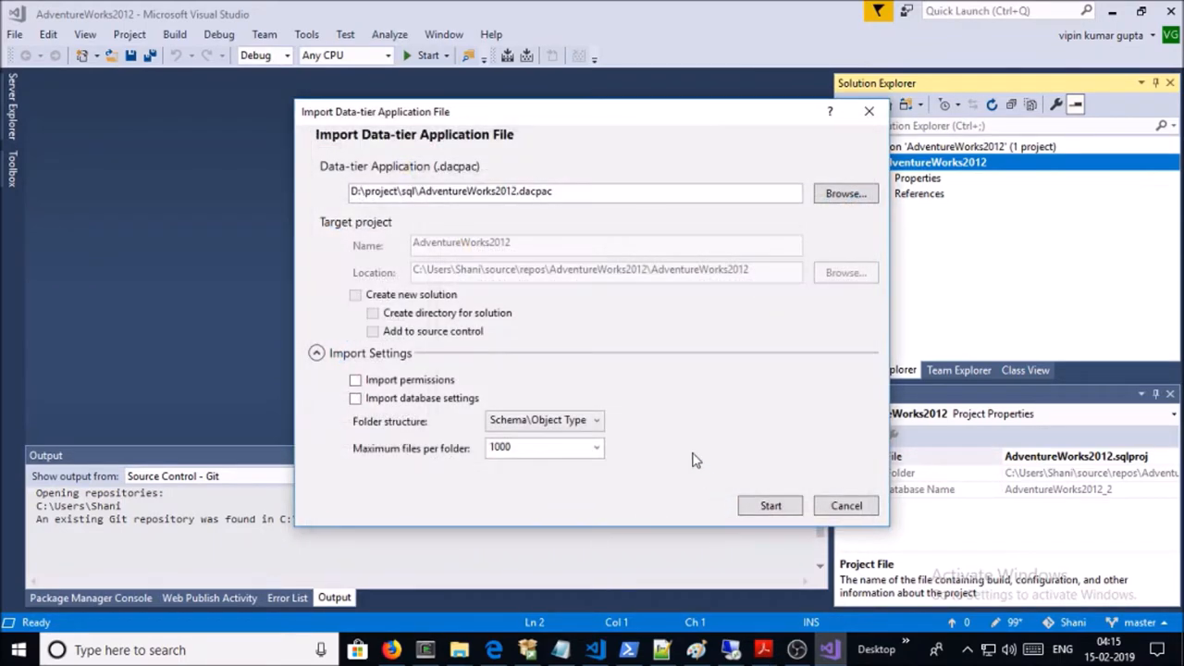
mouse_move(696, 455)
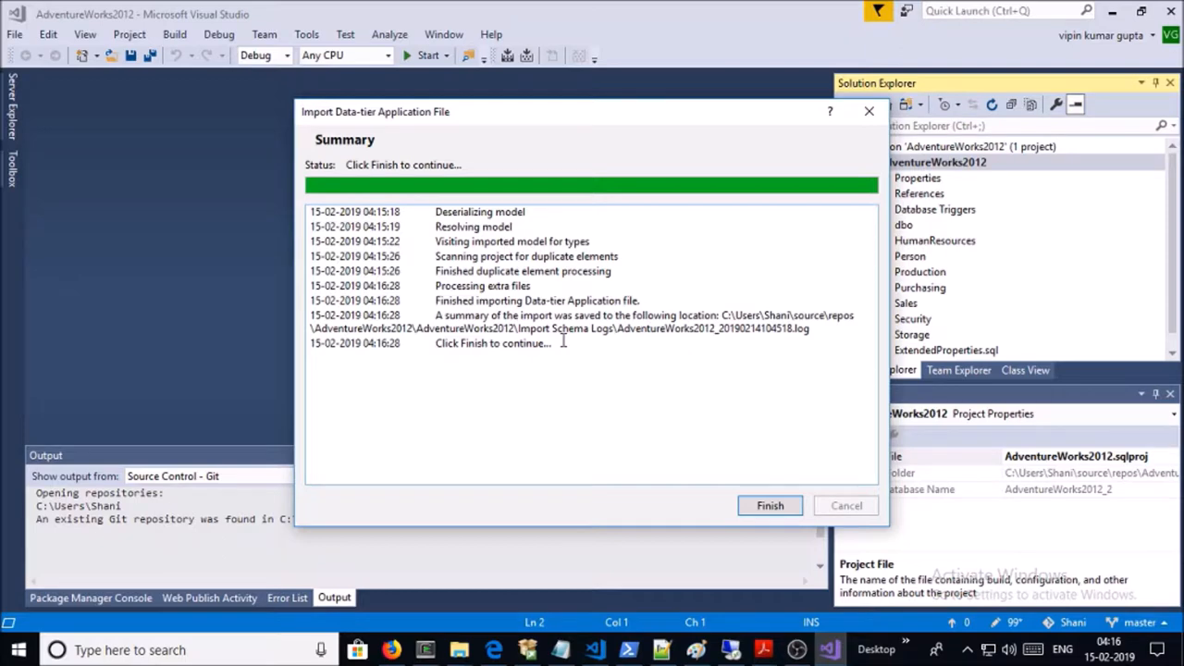
mouse_move(730, 433)
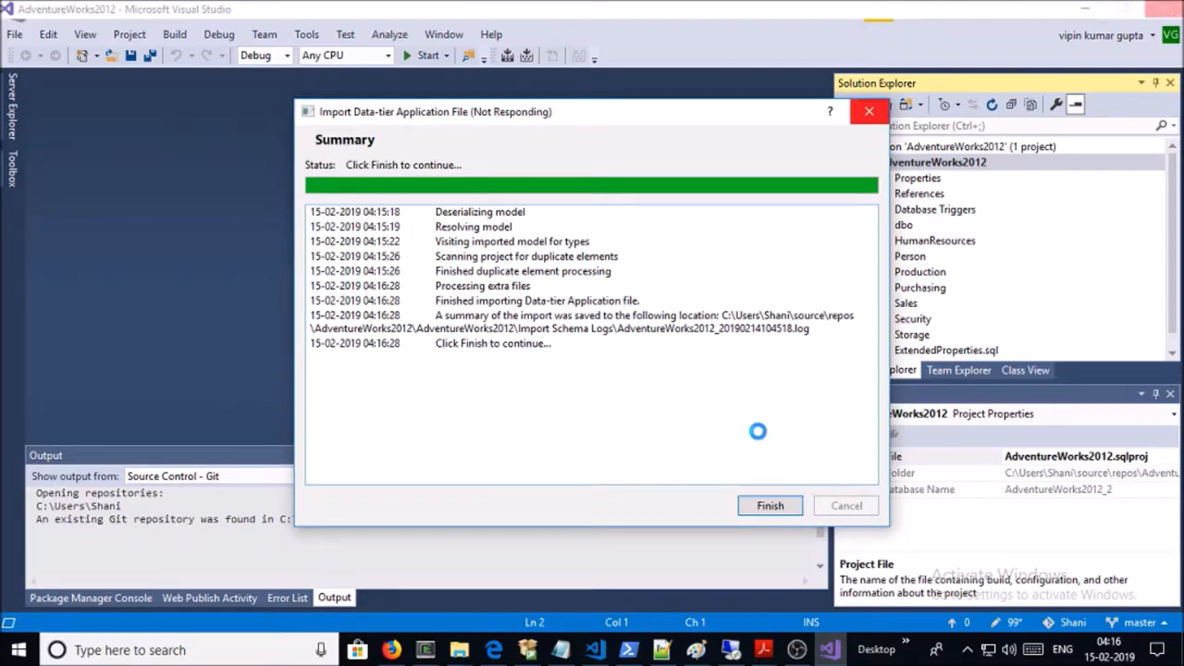
Complete the dacpac import so schema folders like dbo, Person and Sales populate the project
click(770, 505)
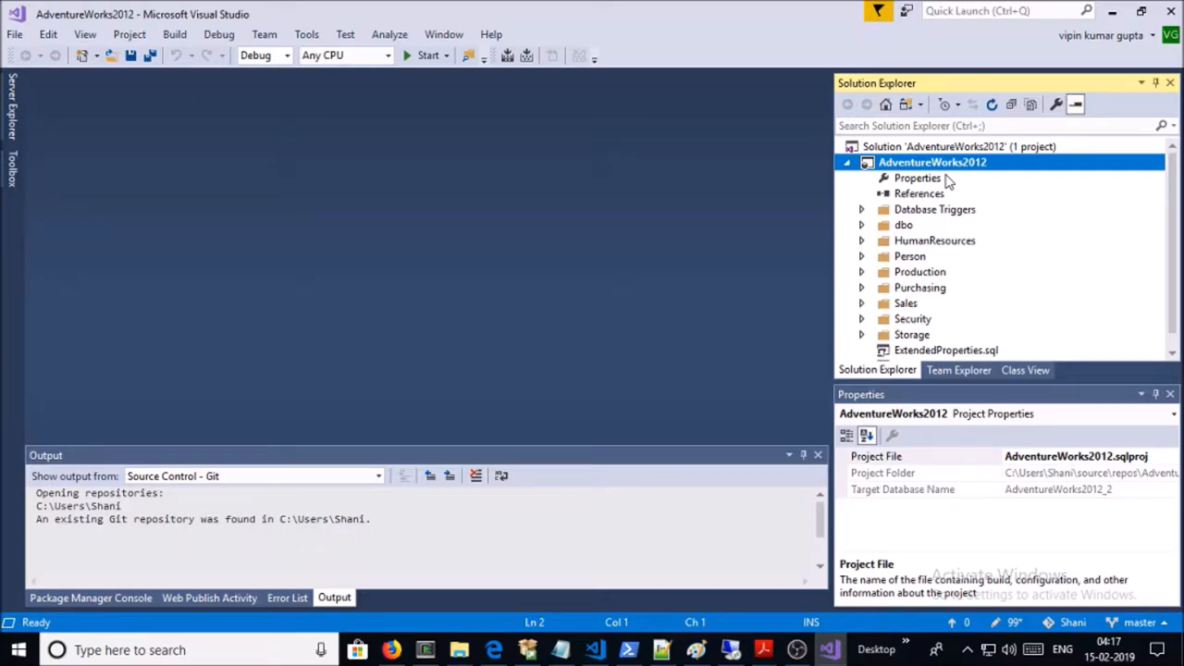
Set the project's Target platform to Microsoft Azure SQL Database V12 in Project Settings
right_click(932, 163)
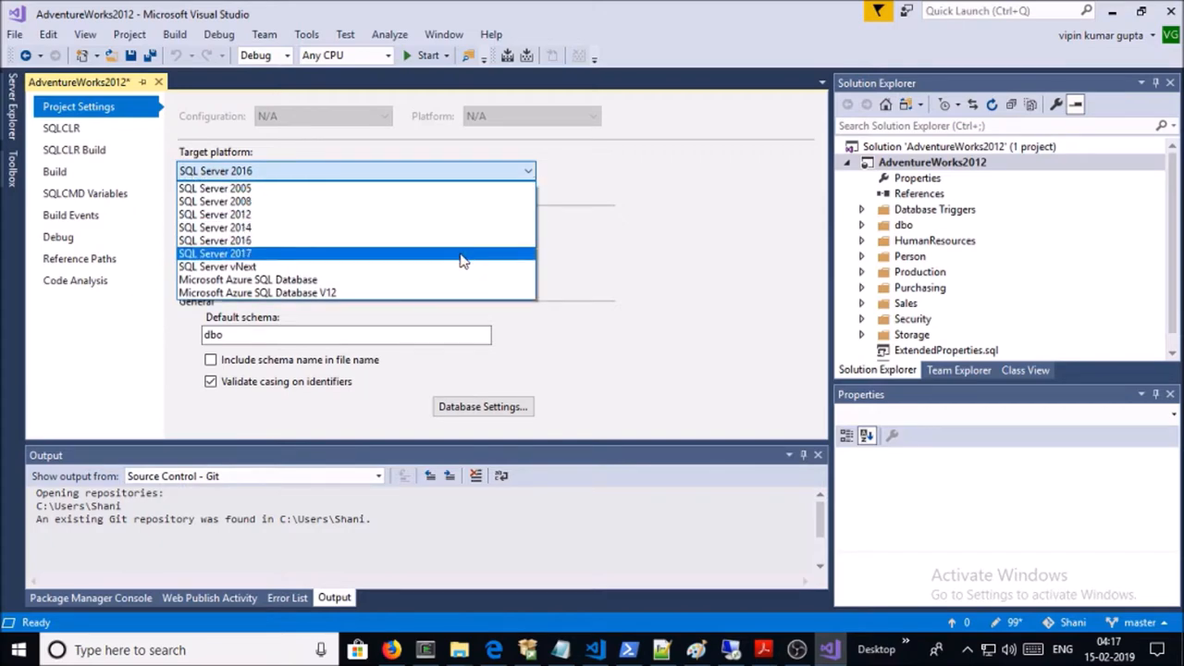
mouse_move(448, 293)
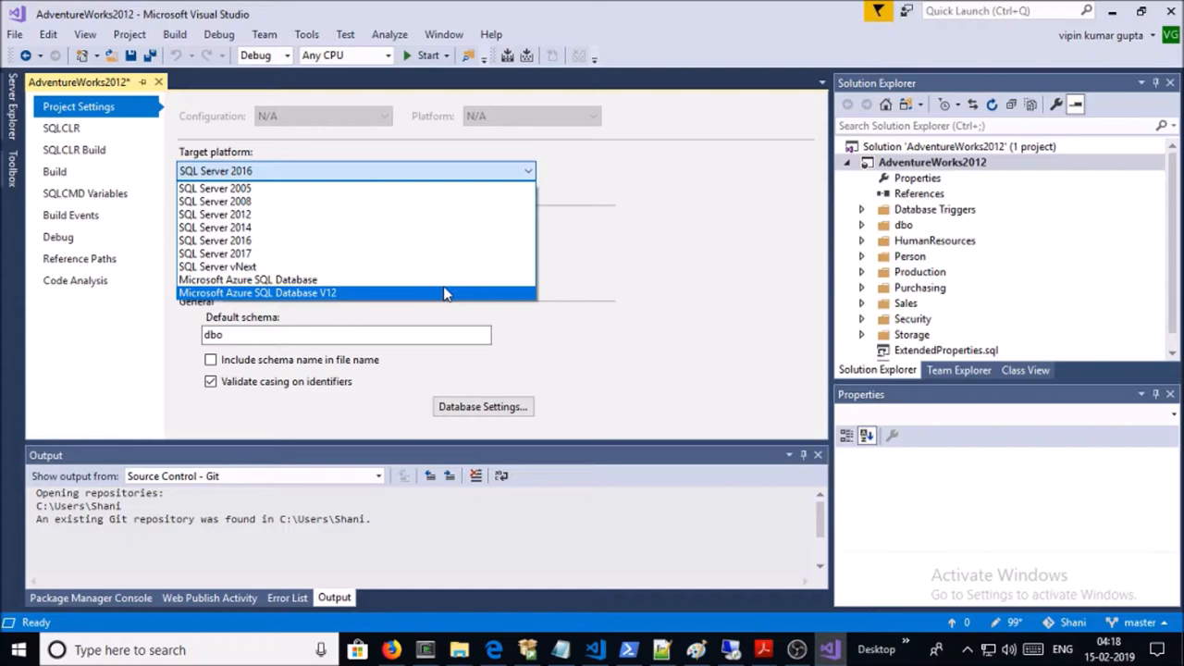
click(258, 293)
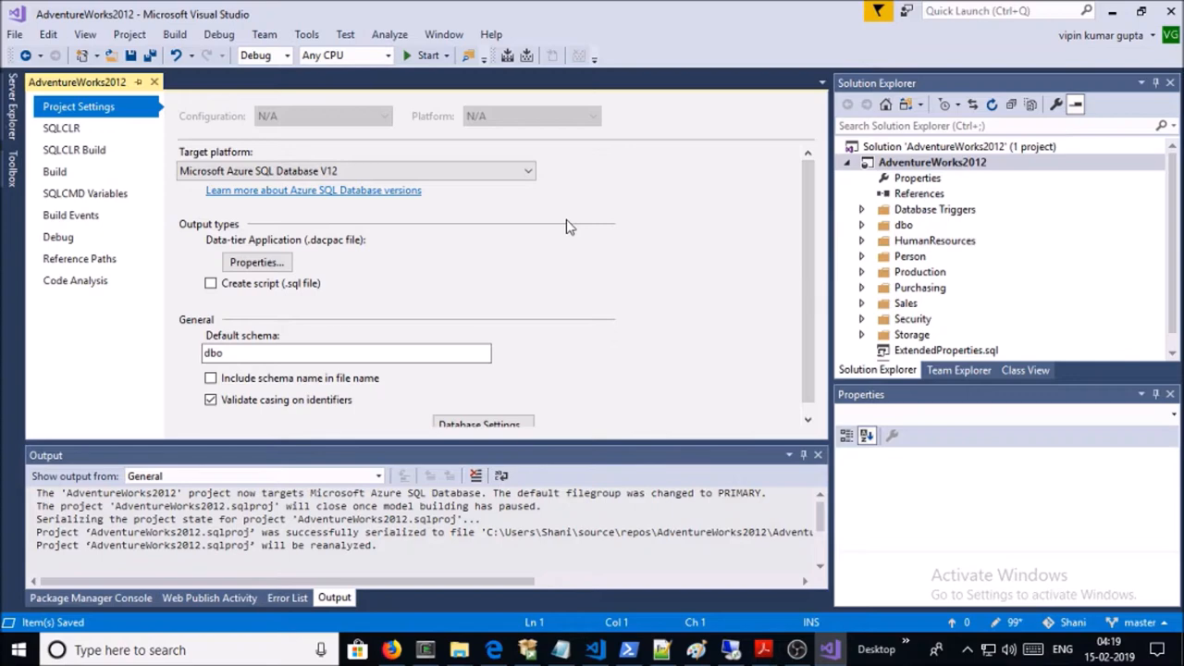
mouse_move(992, 177)
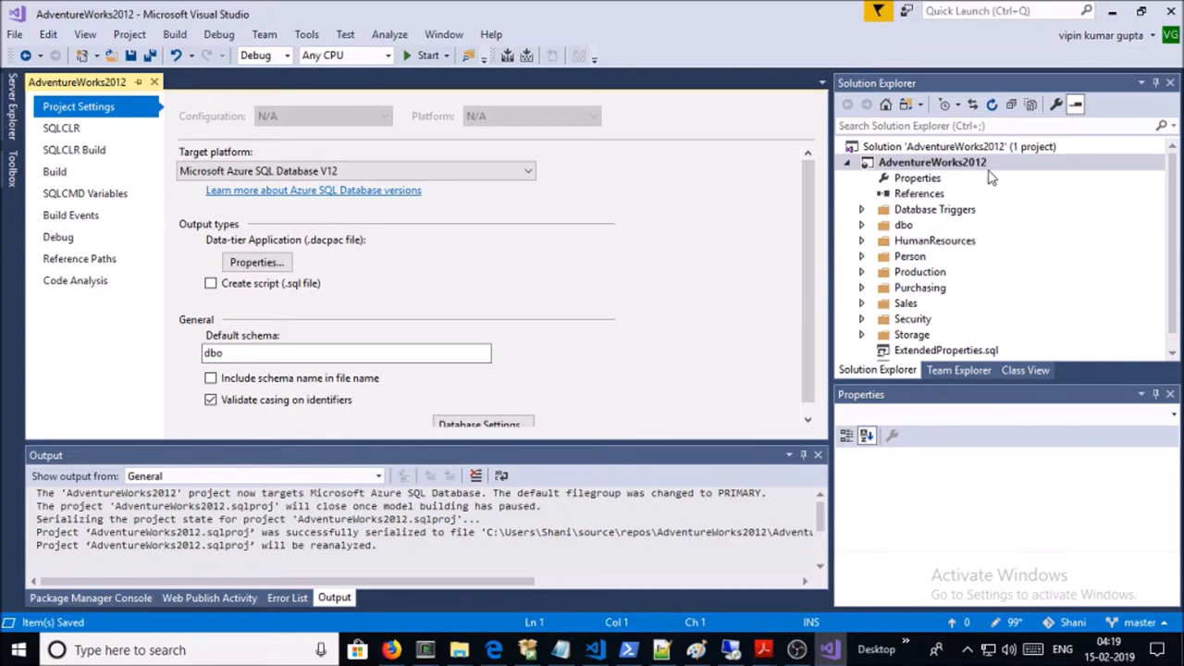
Build the AdventureWorks2012 project from Solution Explorer and let it succeed
right_click(933, 163)
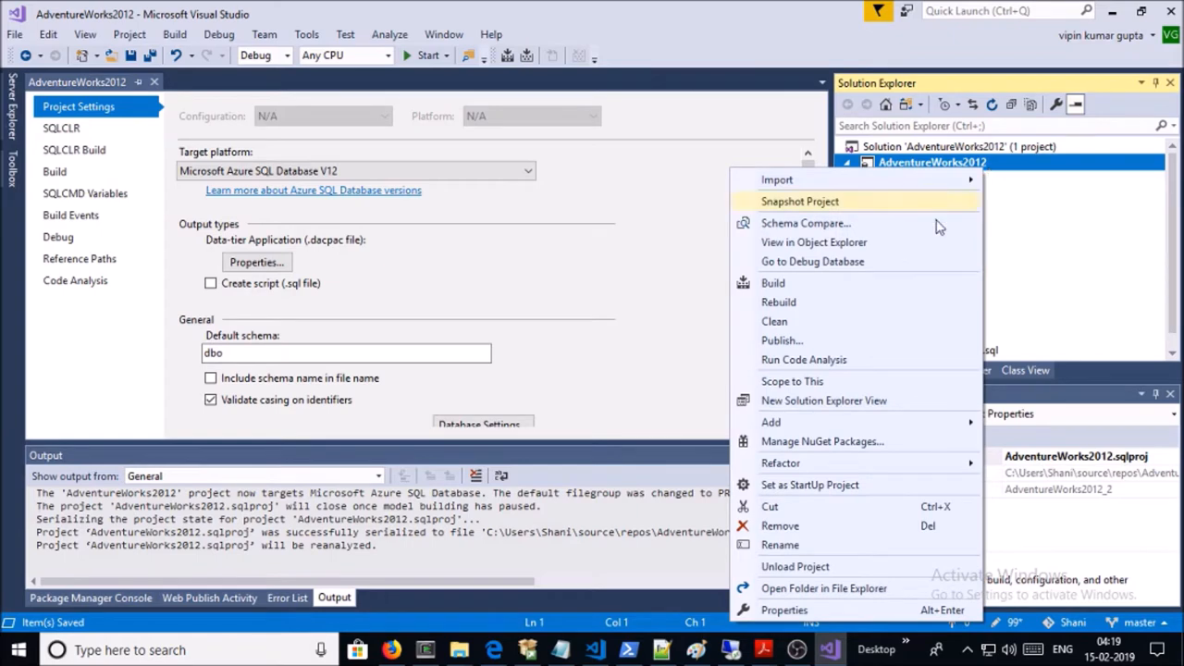
mouse_move(851, 283)
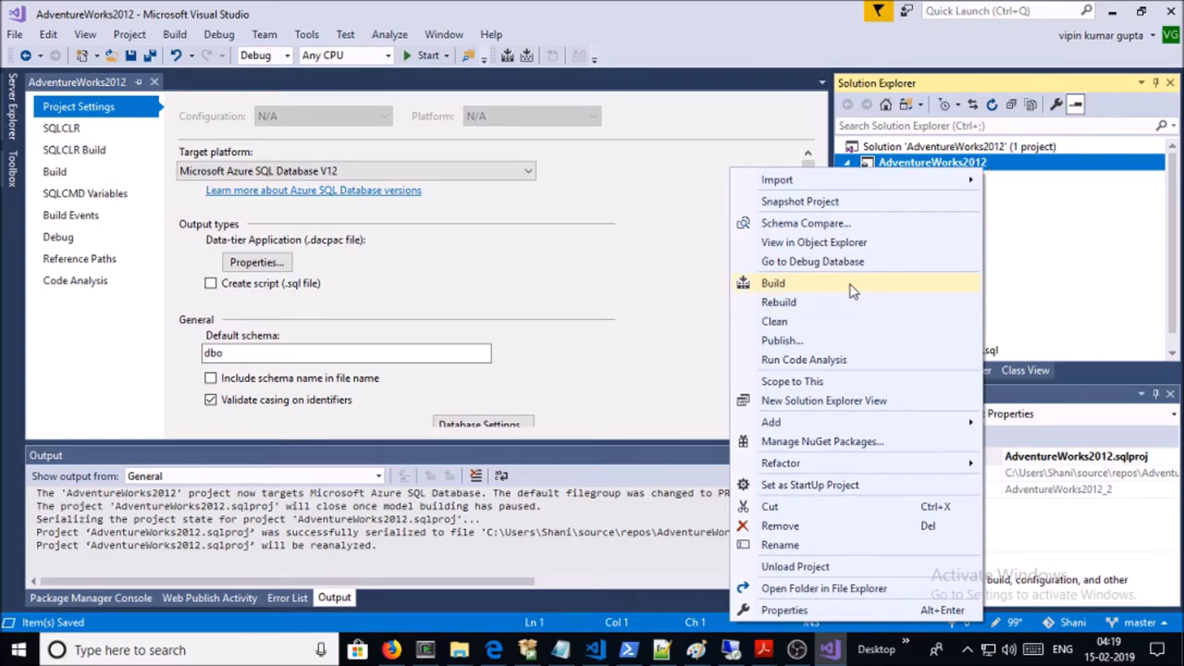
click(774, 284)
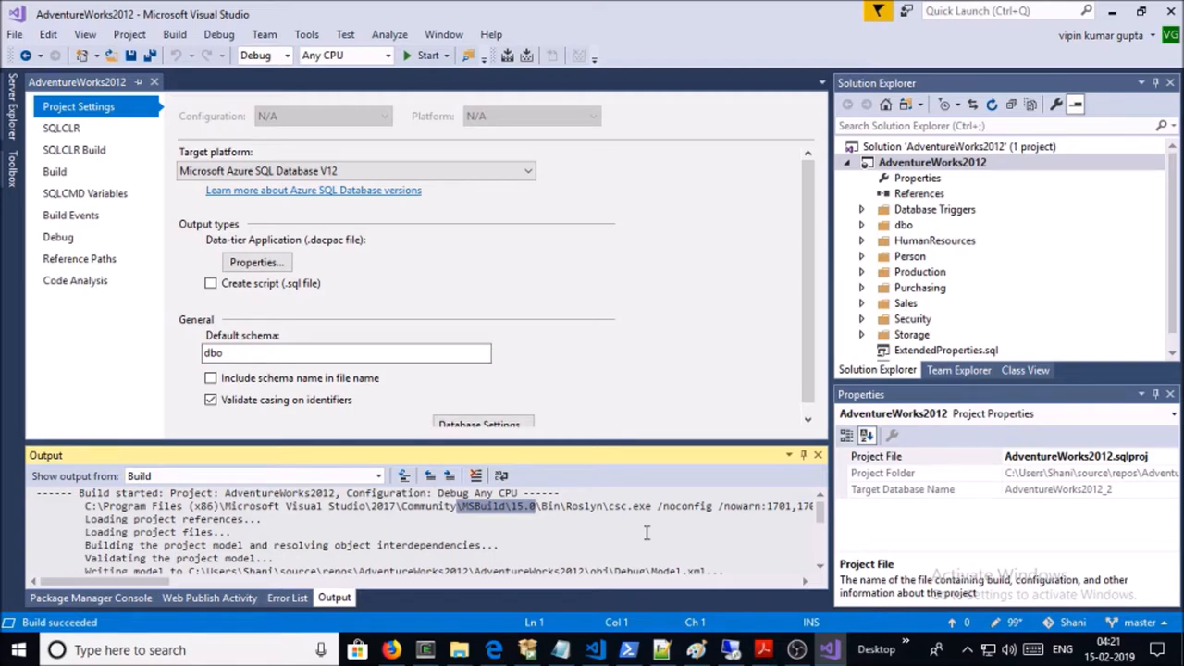
Copy the bin\Debug output folder path of AdventureWorks2012.dacpac from the build log
scroll(down, 3)
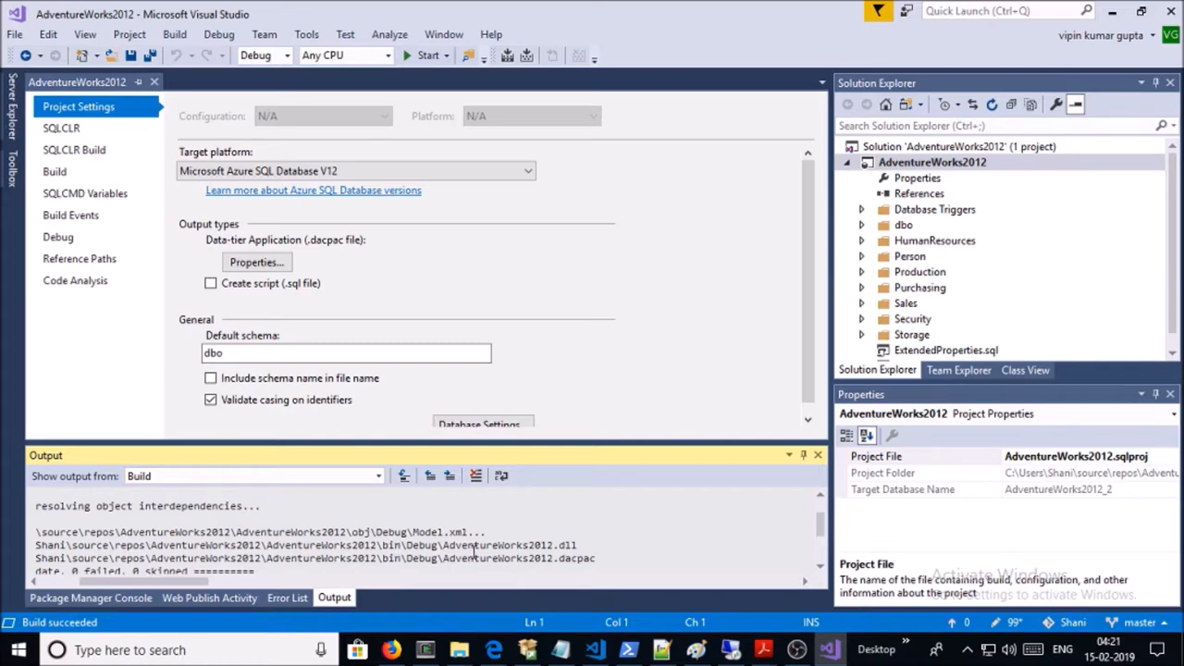
mouse_move(636, 564)
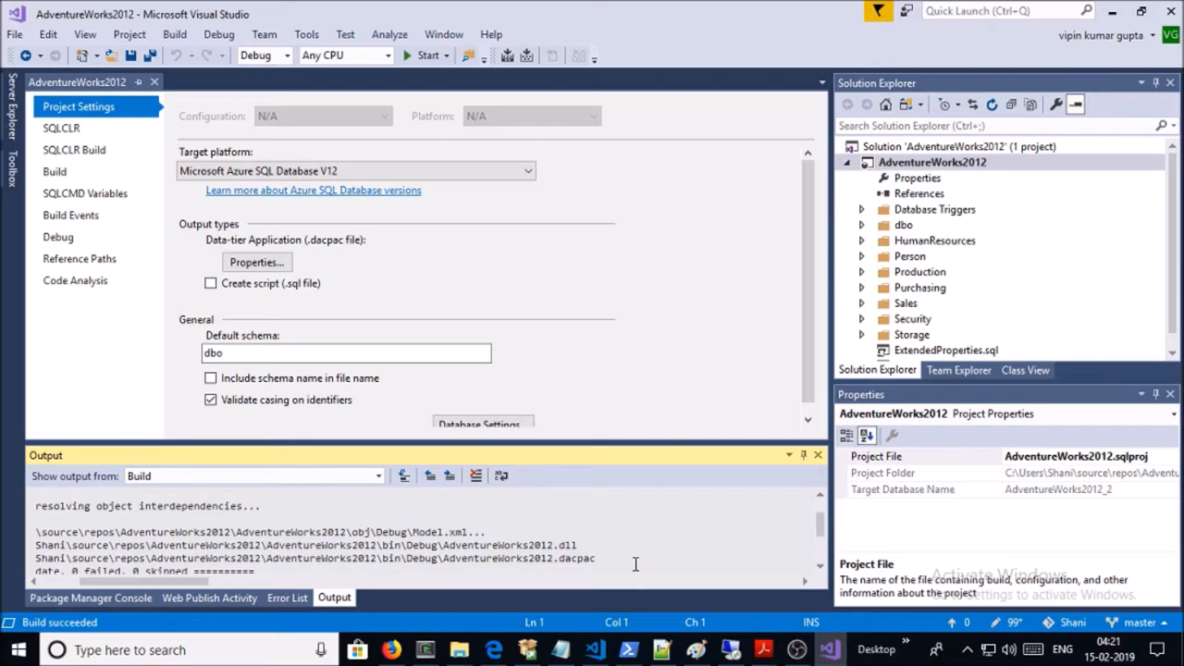
mouse_move(398, 596)
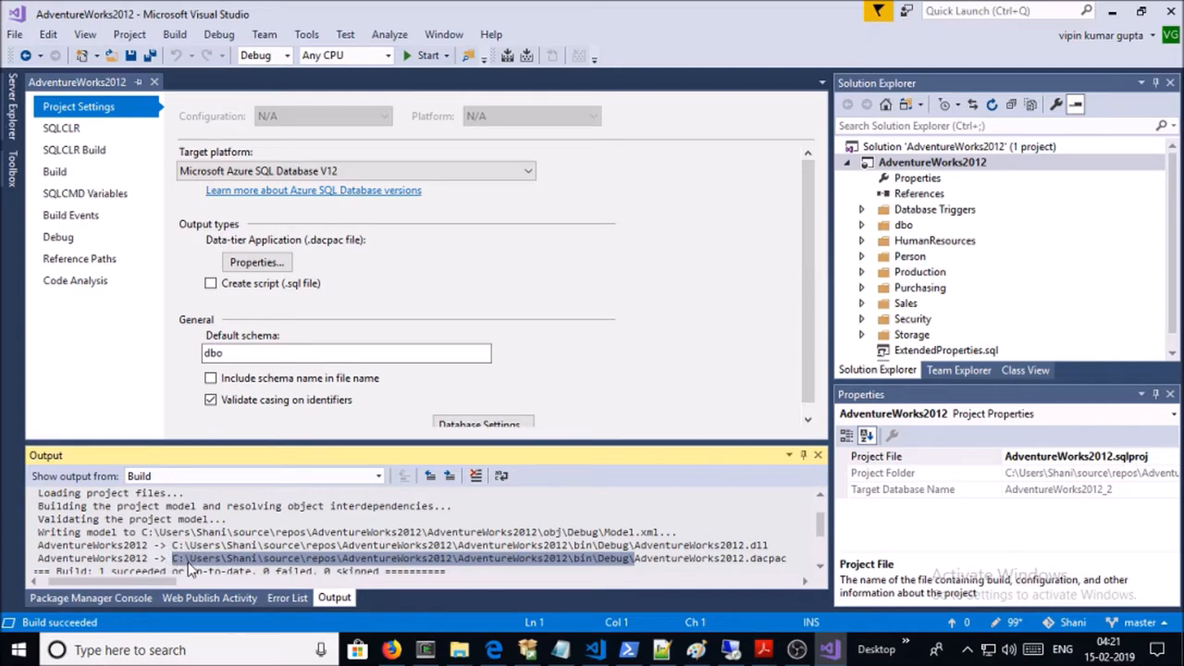
right_click(189, 559)
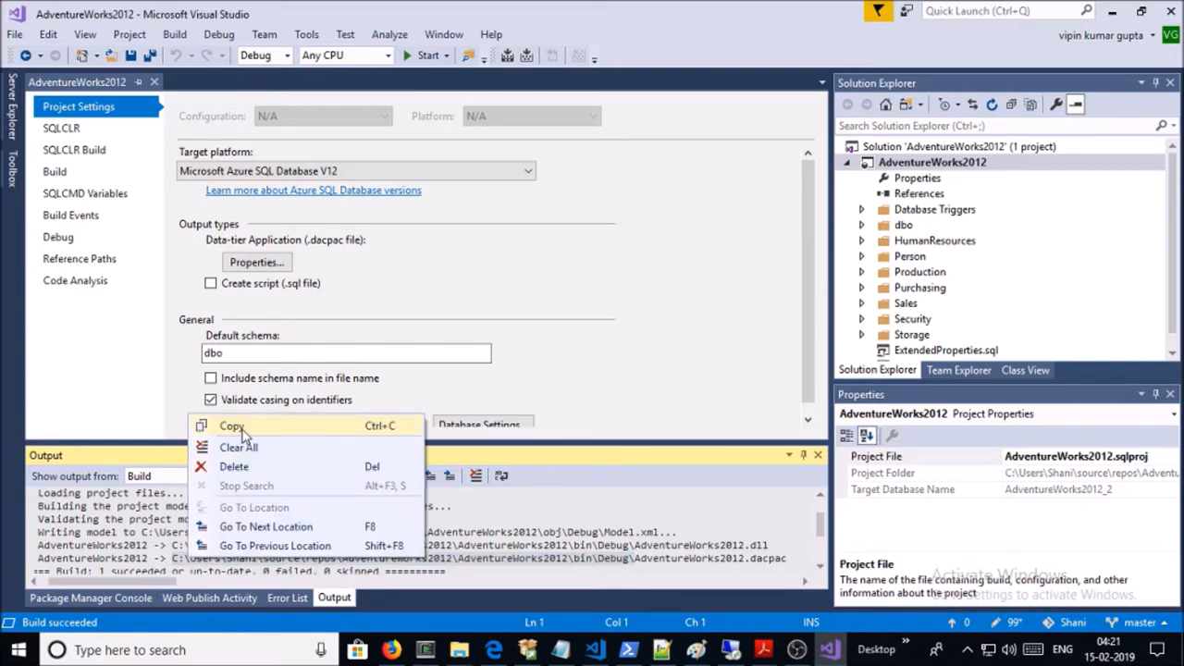
click(233, 426)
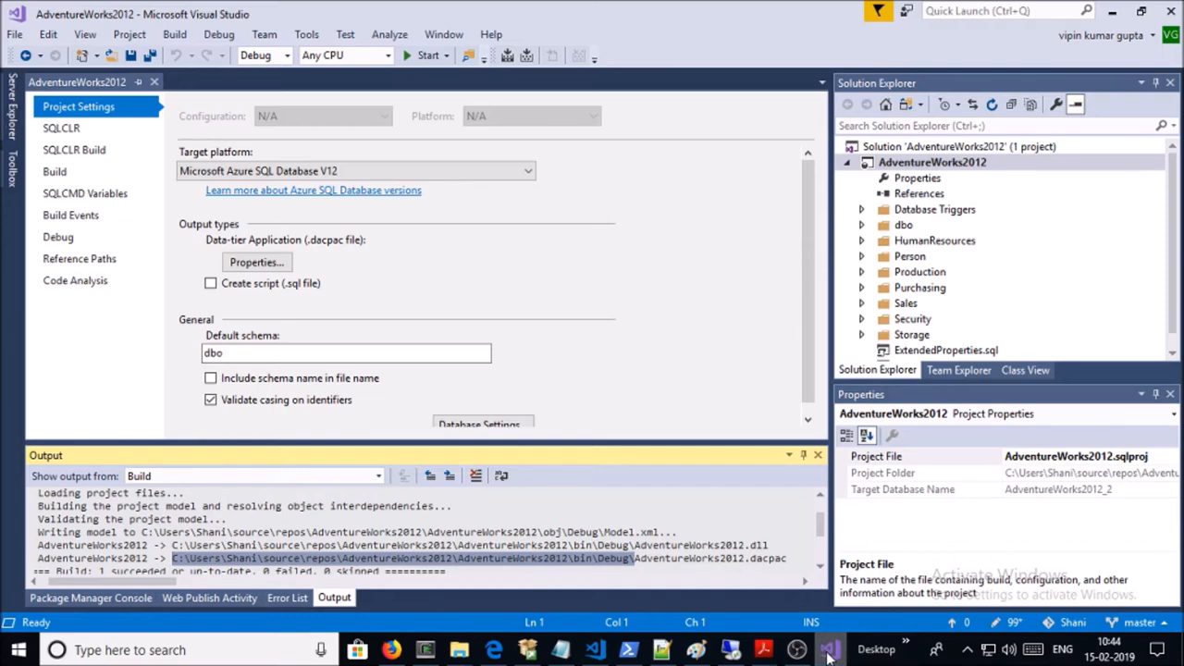
mouse_move(732, 627)
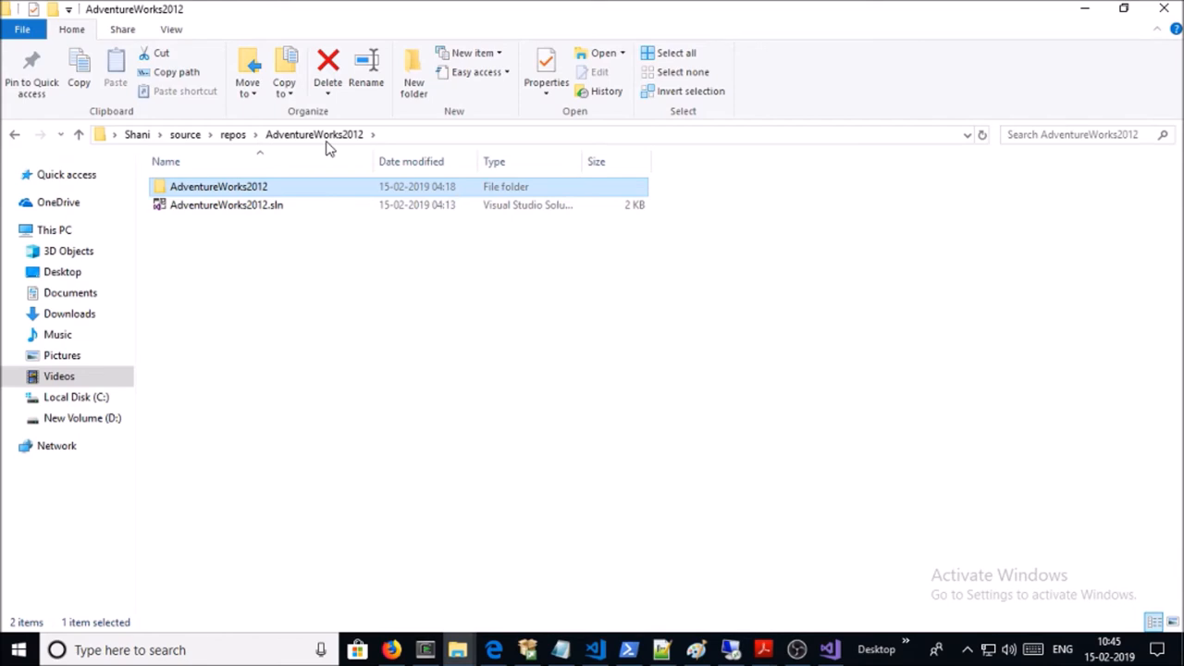
Select AdventureWorks2012.sln in the repos\AdventureWorks2012 solution folder
click(225, 203)
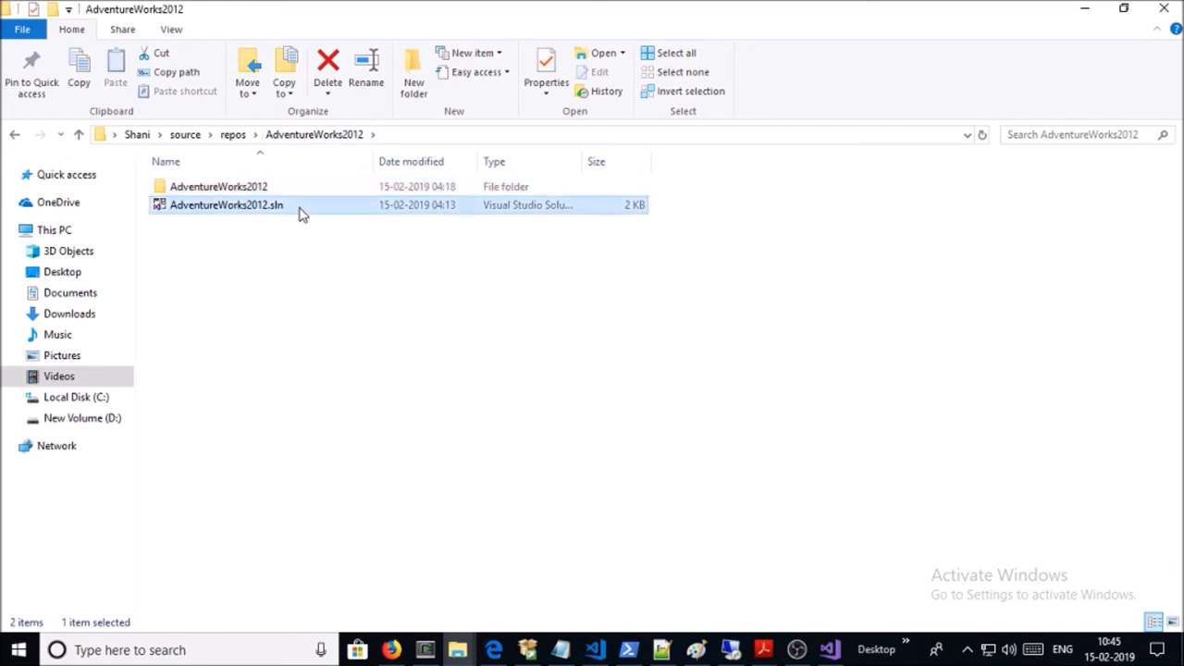